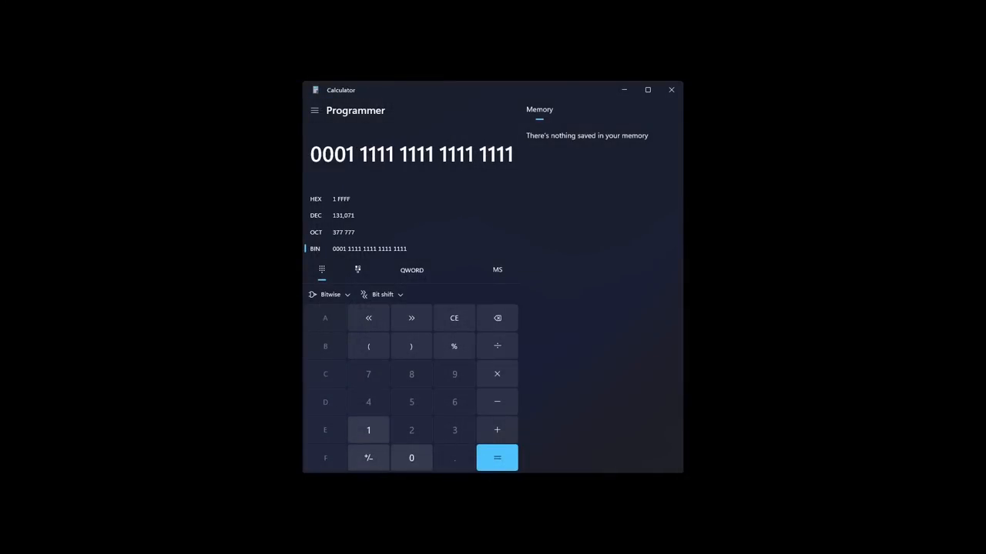
# Begin dividing the displayed value and enter 10 as the divisor
pyautogui.click(316, 215)
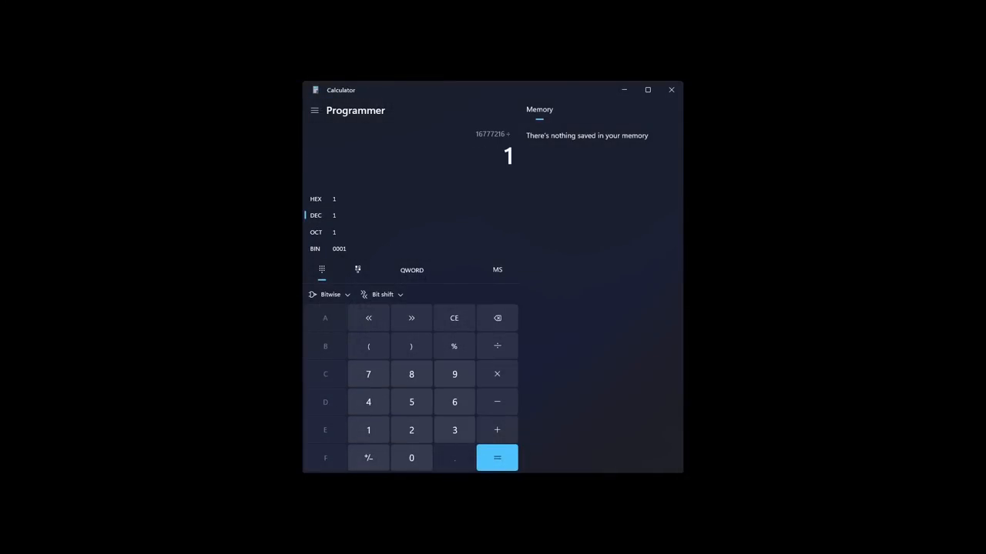
pyautogui.click(411, 457)
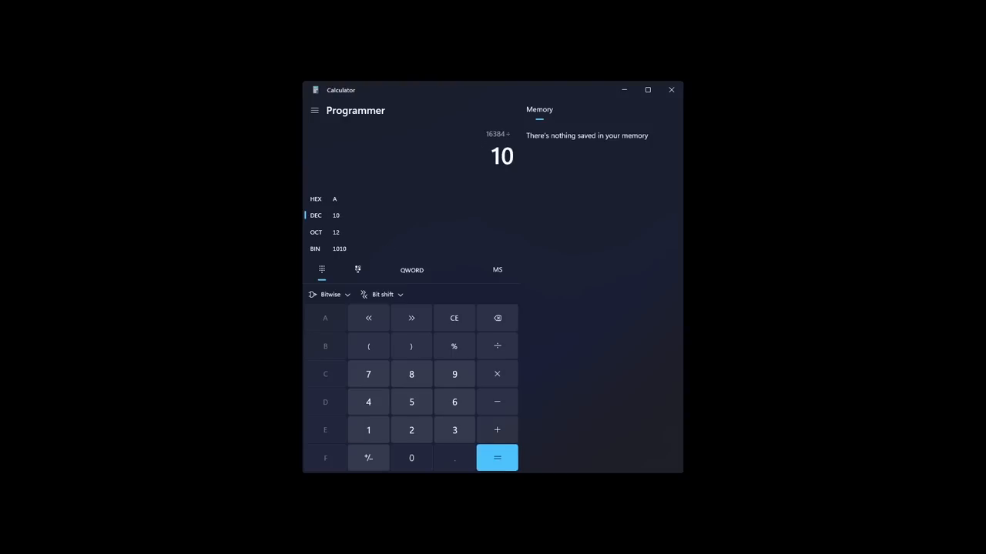
pyautogui.click(496, 459)
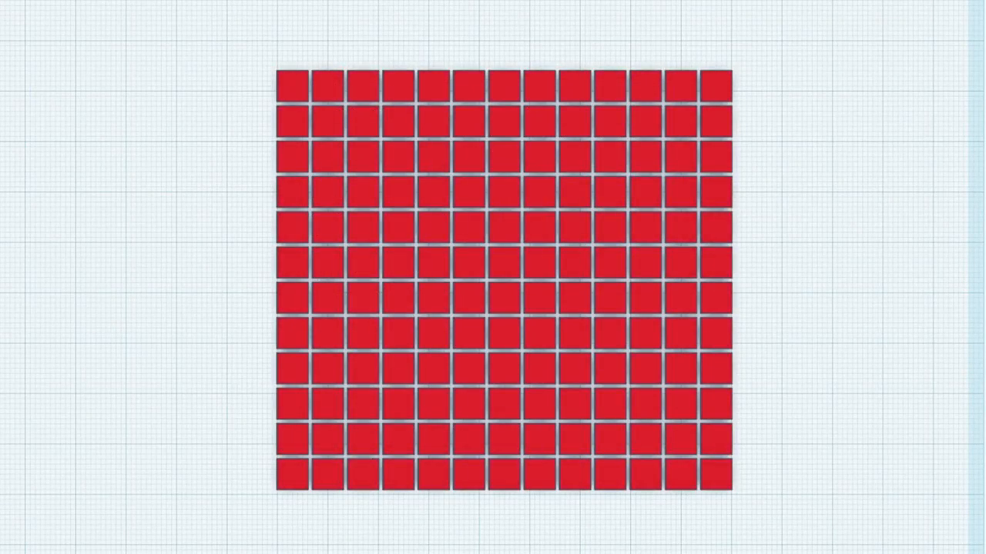
pyautogui.click(504, 299)
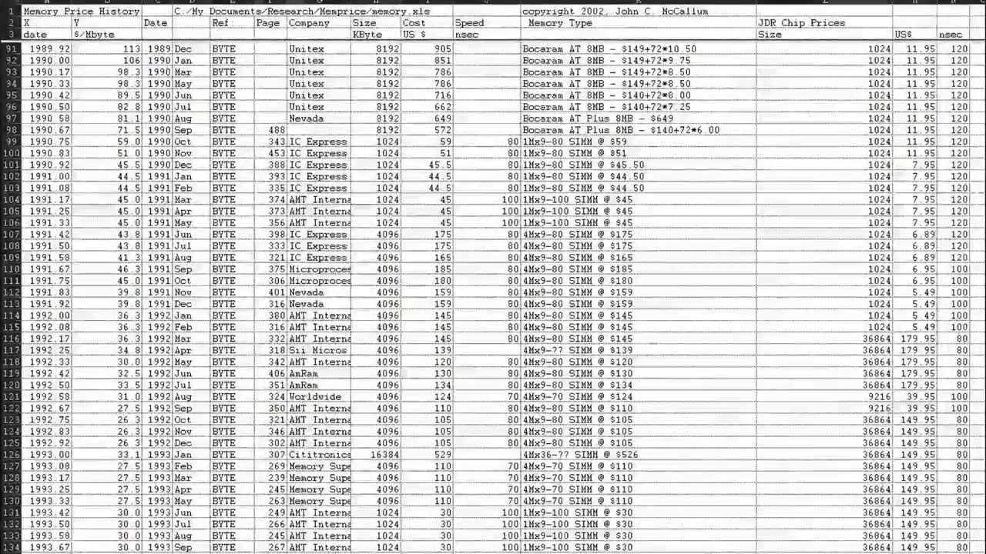
pyautogui.scroll(-3)
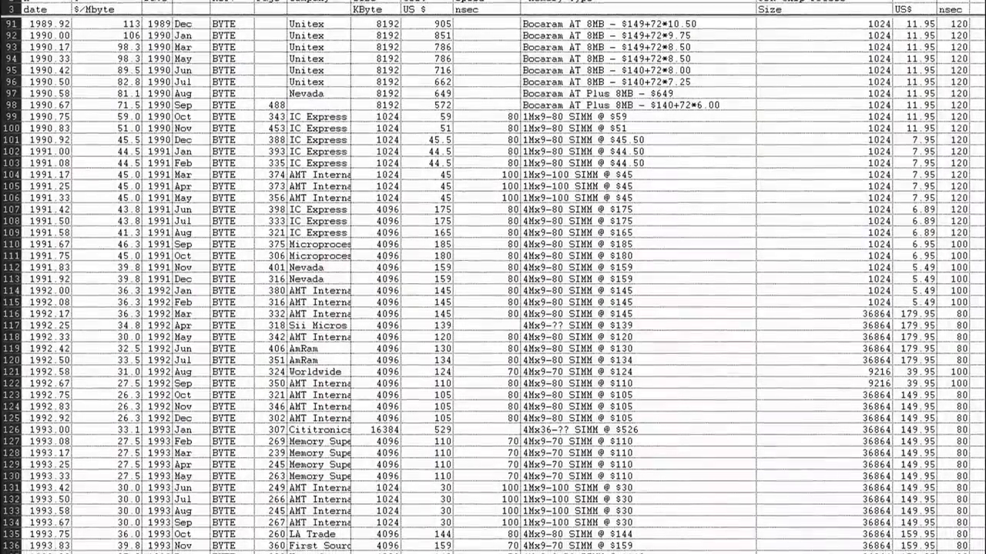
pyautogui.scroll(-3)
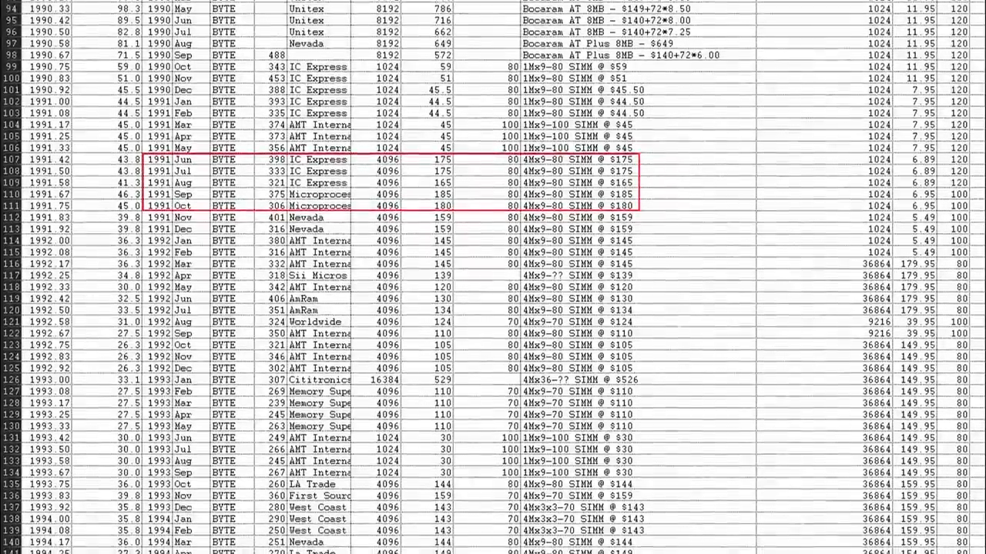
pyautogui.scroll(-3)
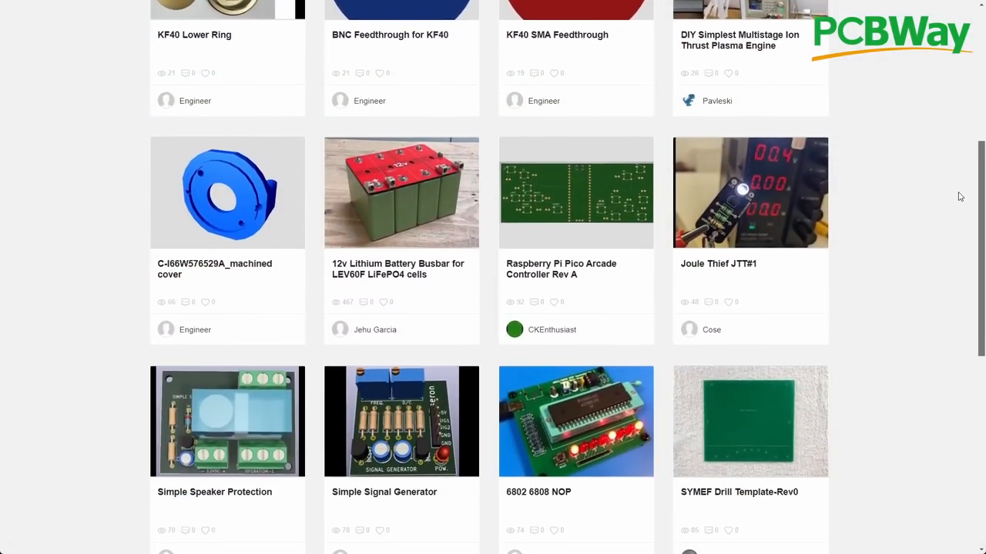
# Open the '30-PIN SIMM with EDO-2-FPM Mod' project from the gallery
pyautogui.scroll(-3)
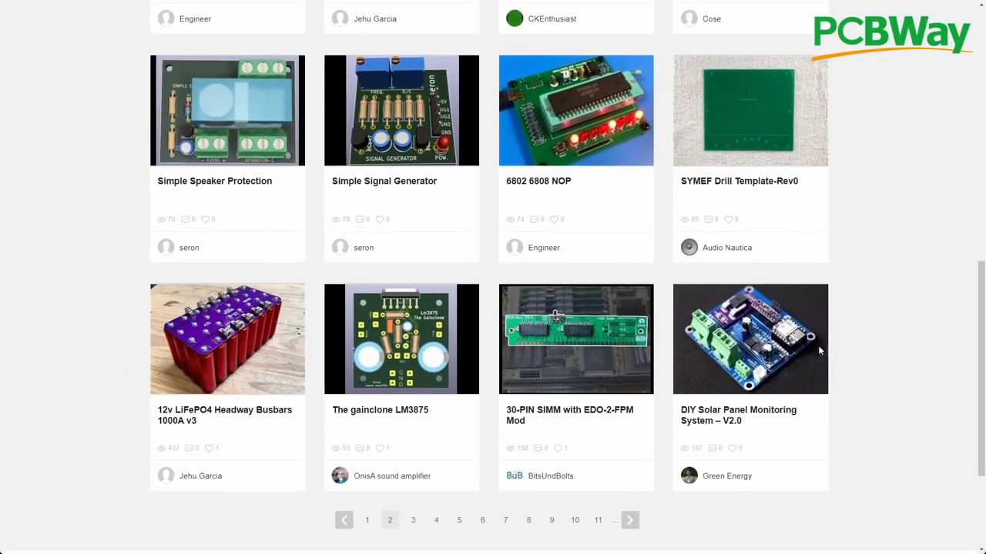
pyautogui.click(575, 339)
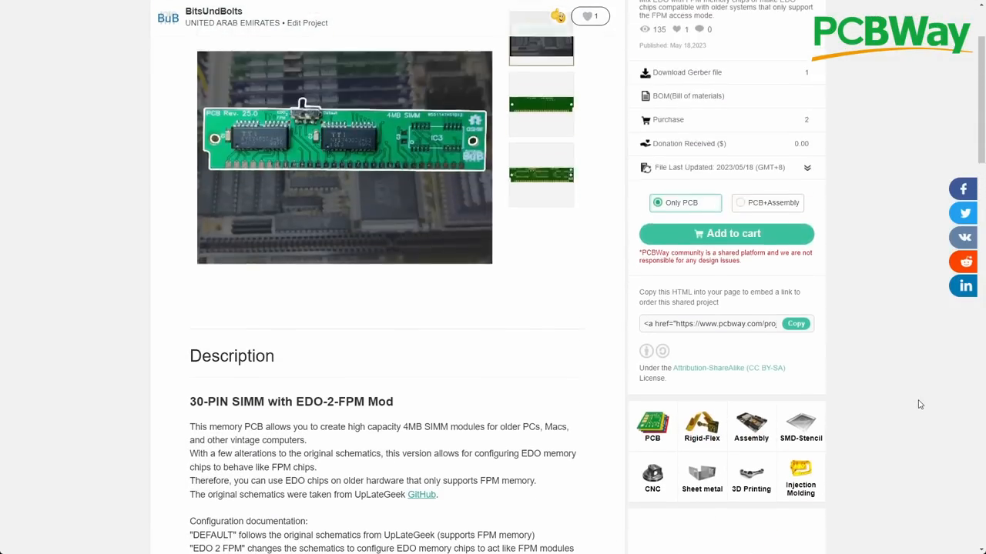
# Add the SIMM board to the cart with white solder mask and black silkscreen, totaling US $26.49
pyautogui.click(724, 234)
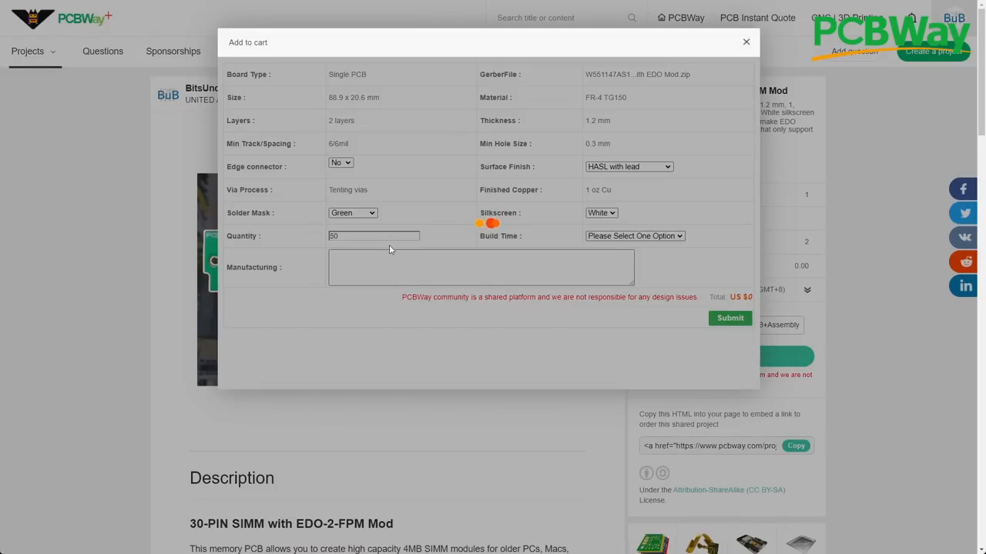
pyautogui.click(634, 236)
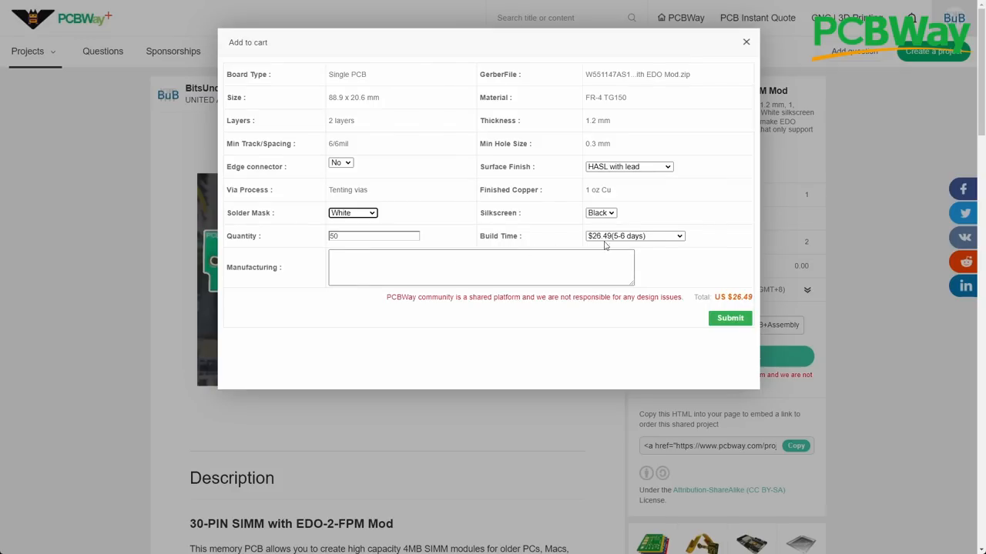
pyautogui.click(728, 317)
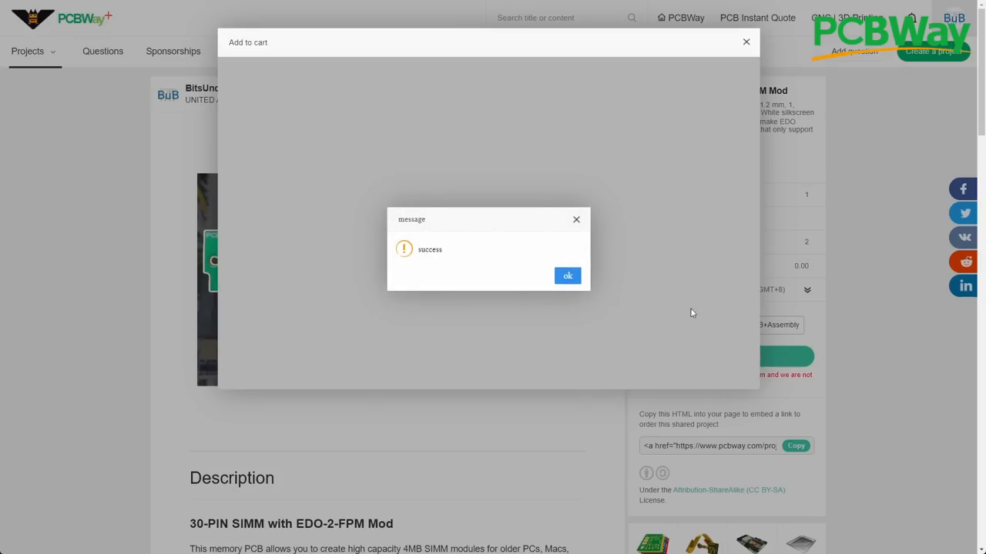